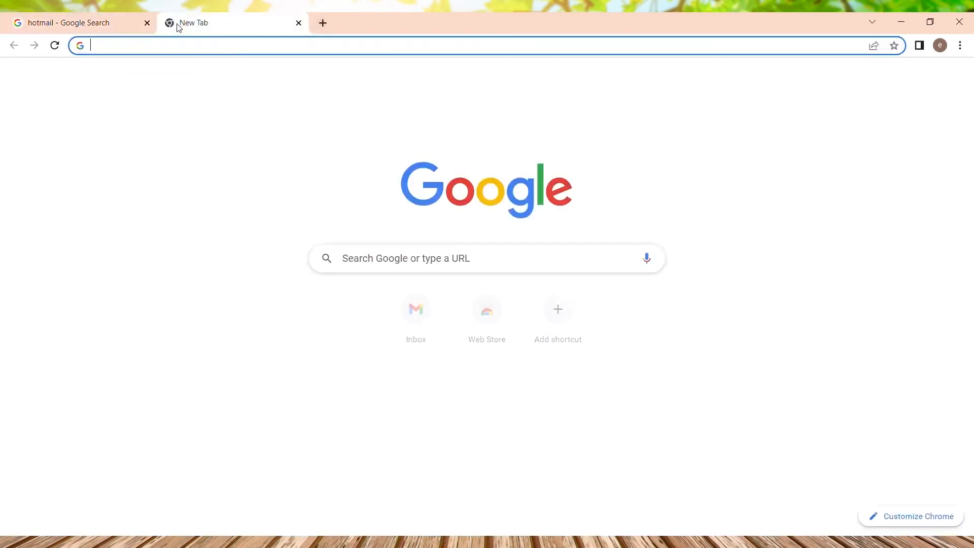
- Search Google for "hotmail login" and go to the outlook.live.com result
{"action": "type", "text": "hotmail login"}
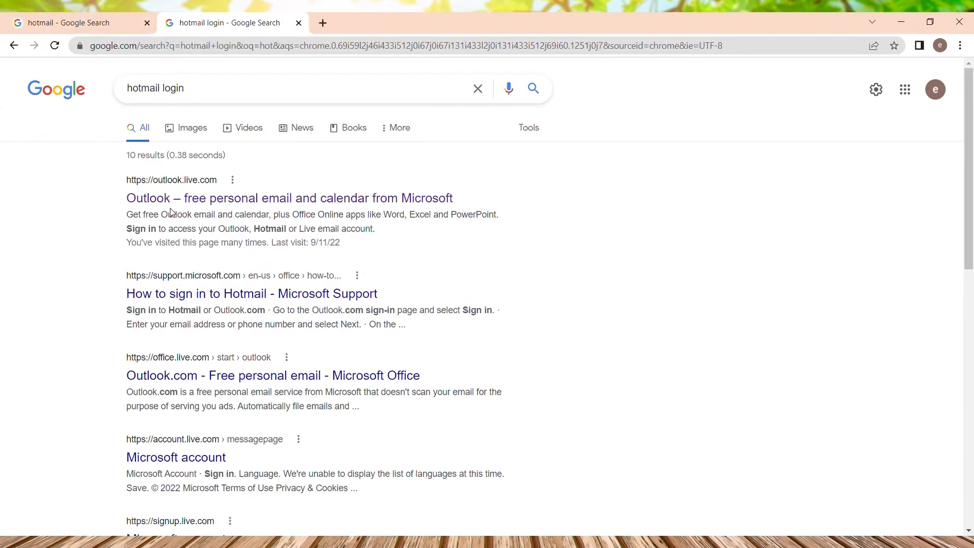
{"action": "mouse_move", "coordinate": [167, 202]}
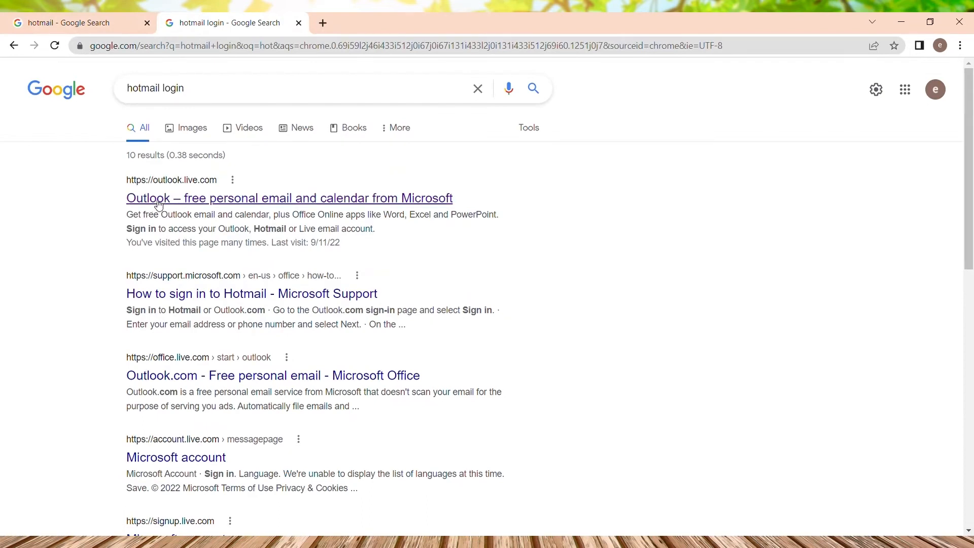
{"action": "left_click", "coordinate": [289, 198]}
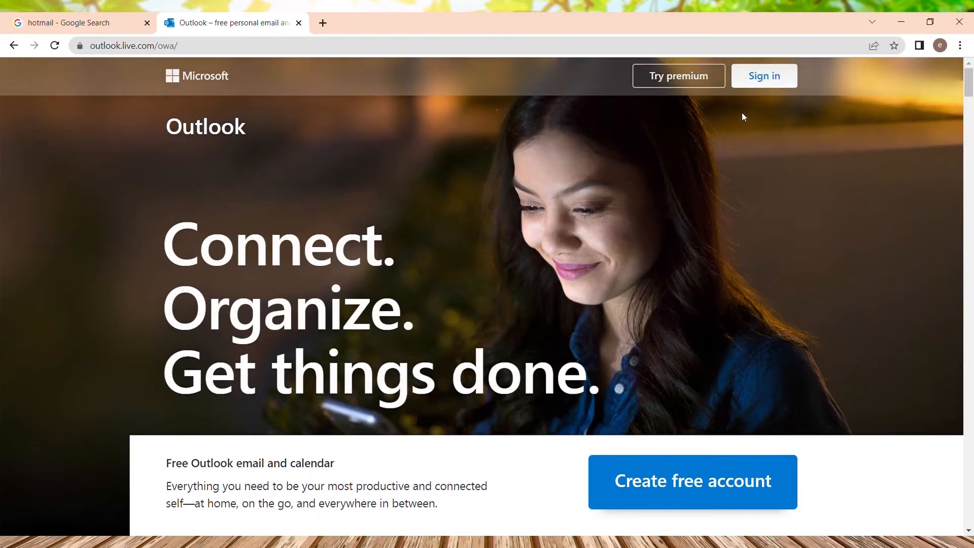
{"action": "mouse_move", "coordinate": [765, 78]}
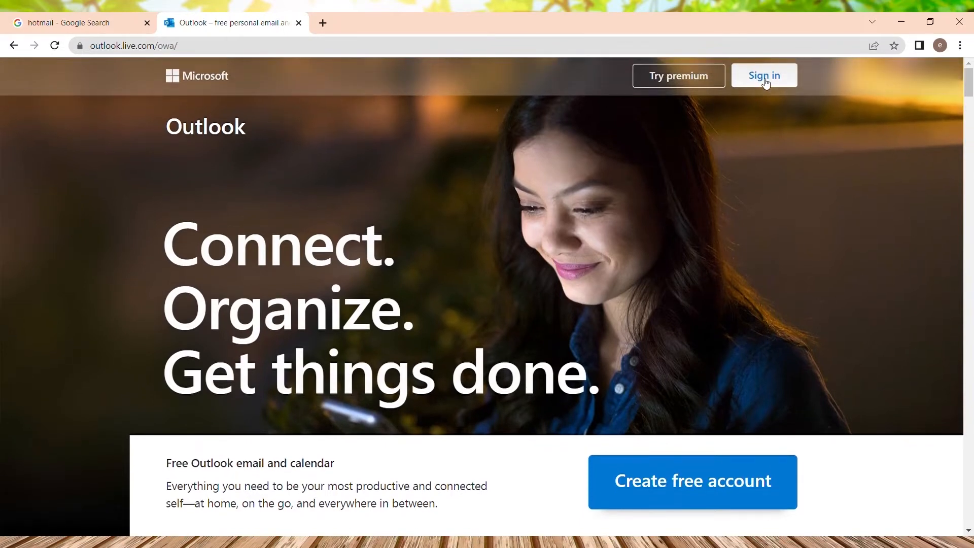
- Sign in to the Microsoft account with email and password, choosing Yes to stay signed in
{"action": "left_click", "coordinate": [764, 75]}
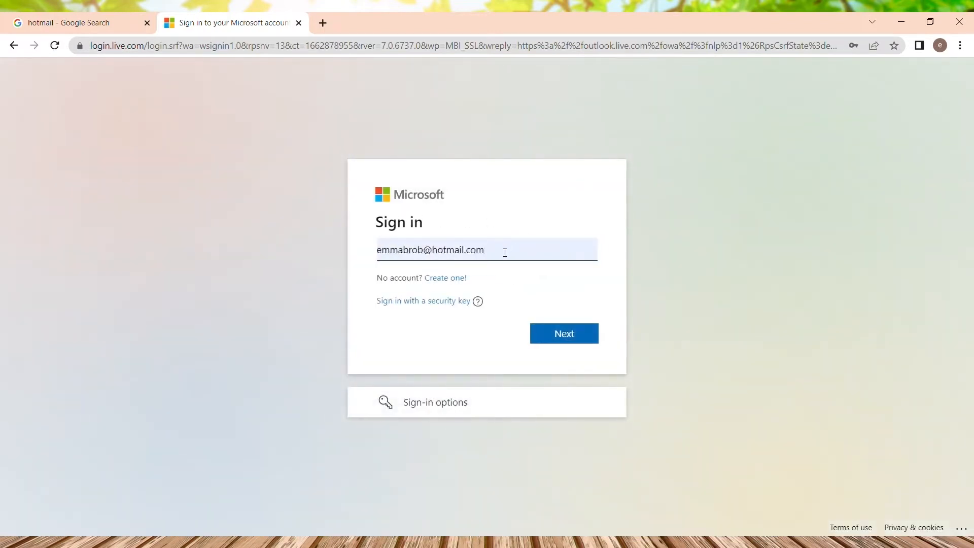
{"action": "mouse_move", "coordinate": [524, 233]}
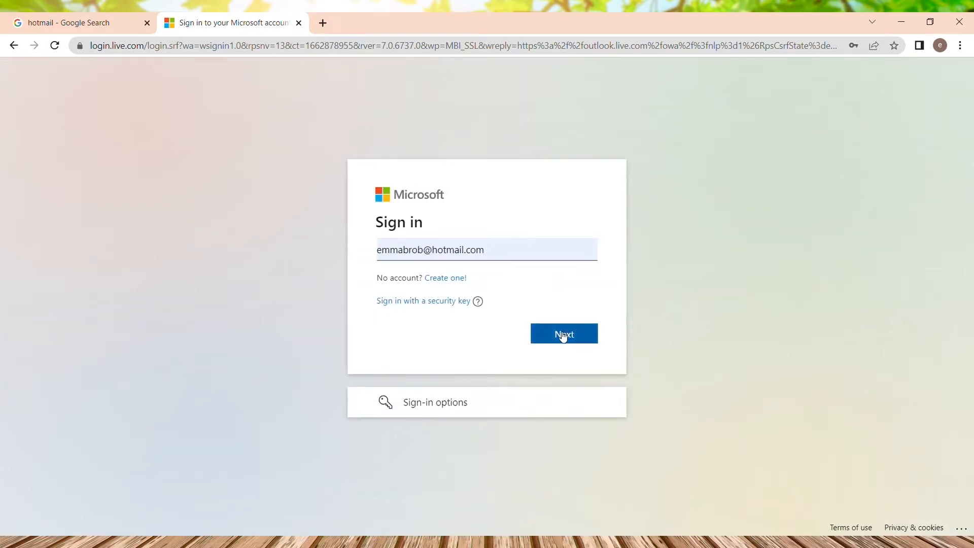
{"action": "left_click", "coordinate": [563, 334]}
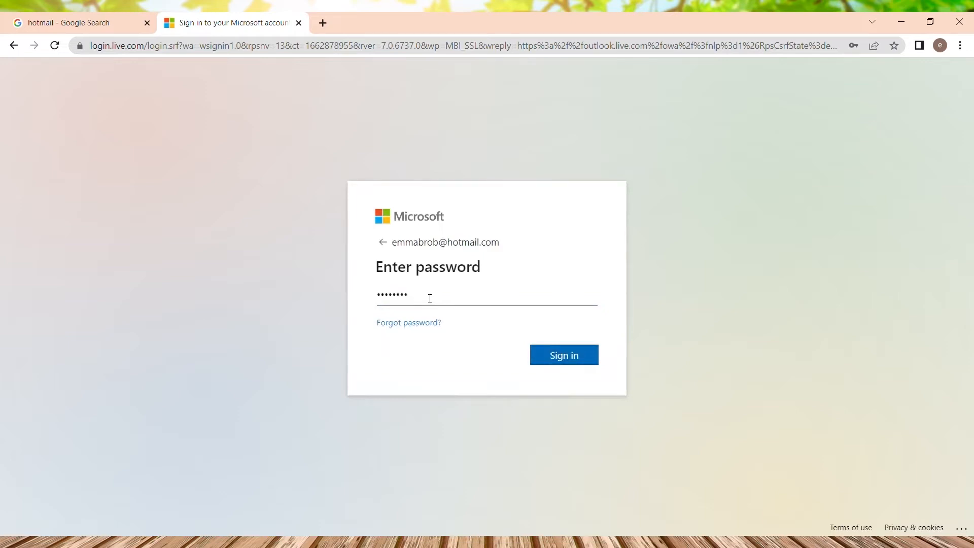
{"action": "left_click", "coordinate": [563, 355]}
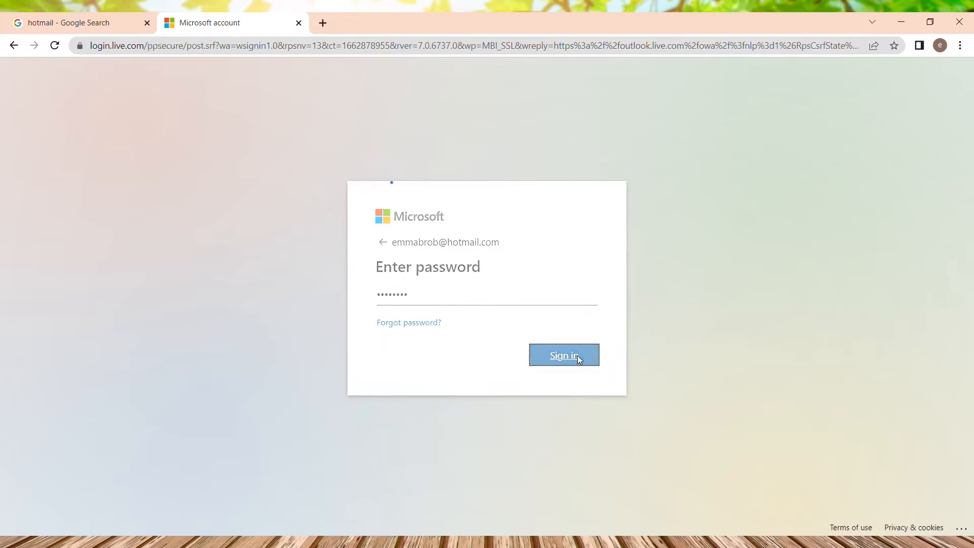
{"action": "left_click", "coordinate": [564, 356]}
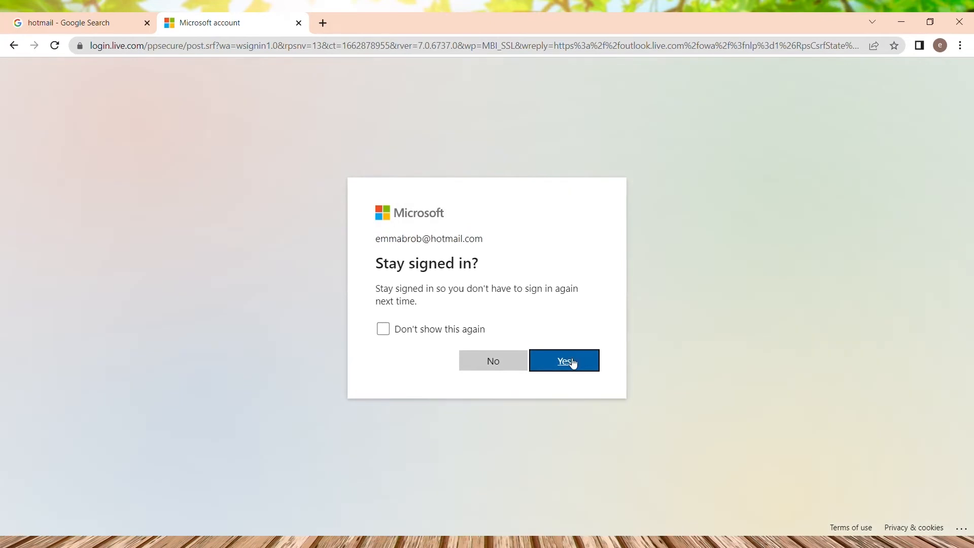
{"action": "left_click", "coordinate": [563, 361]}
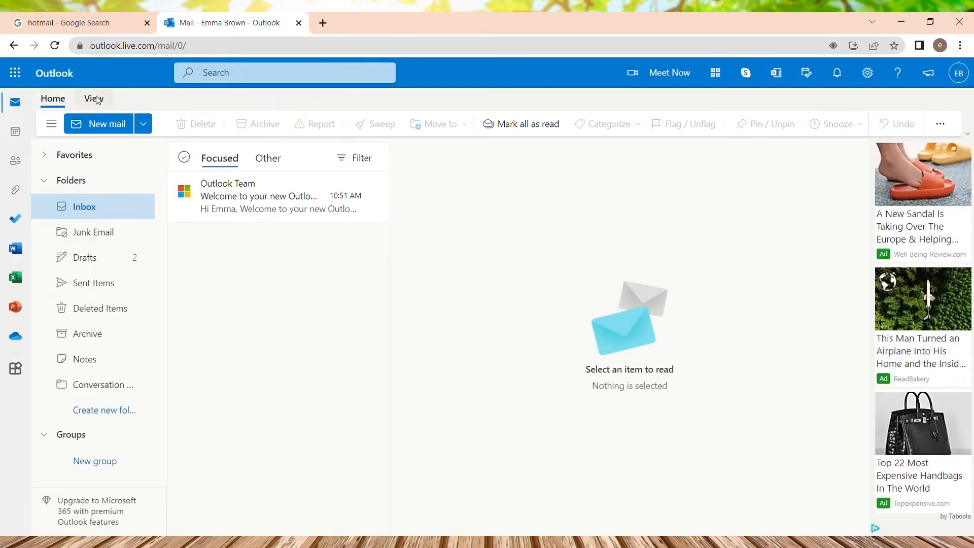
- Reach the mail settings window from the View ribbon's View settings
{"action": "left_click", "coordinate": [93, 98]}
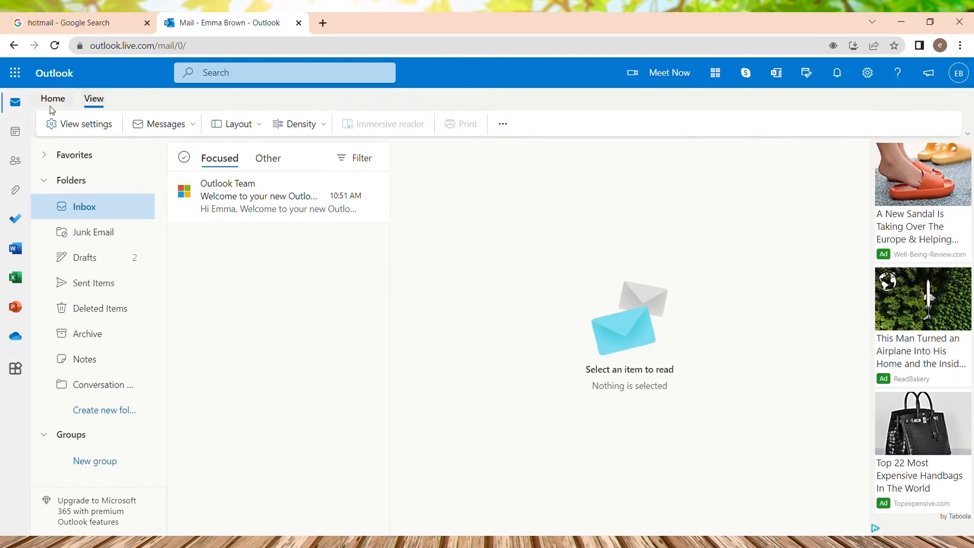
{"action": "mouse_move", "coordinate": [85, 129]}
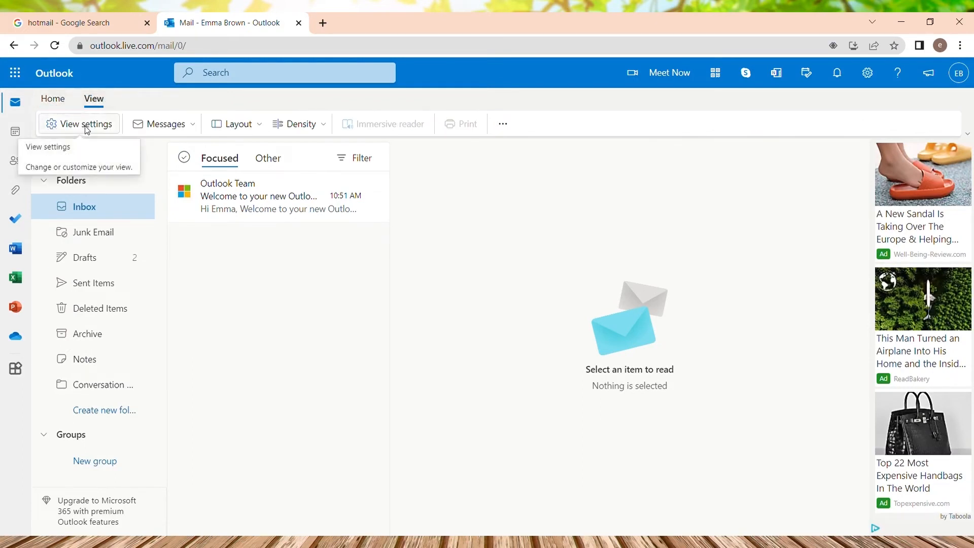
{"action": "left_click", "coordinate": [79, 124]}
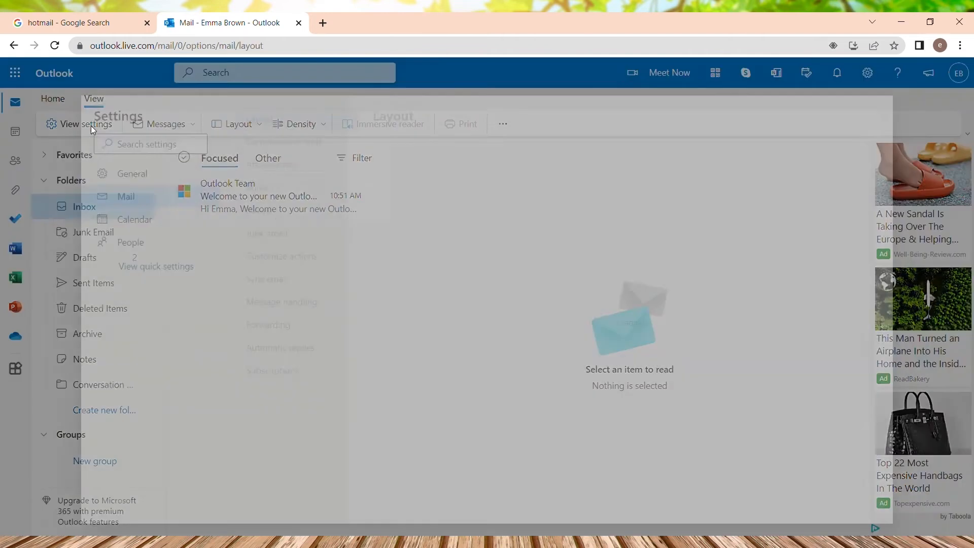
- Go to the Junk email page under Settings > Mail, showing one blocked sender
{"action": "left_click", "coordinate": [79, 124]}
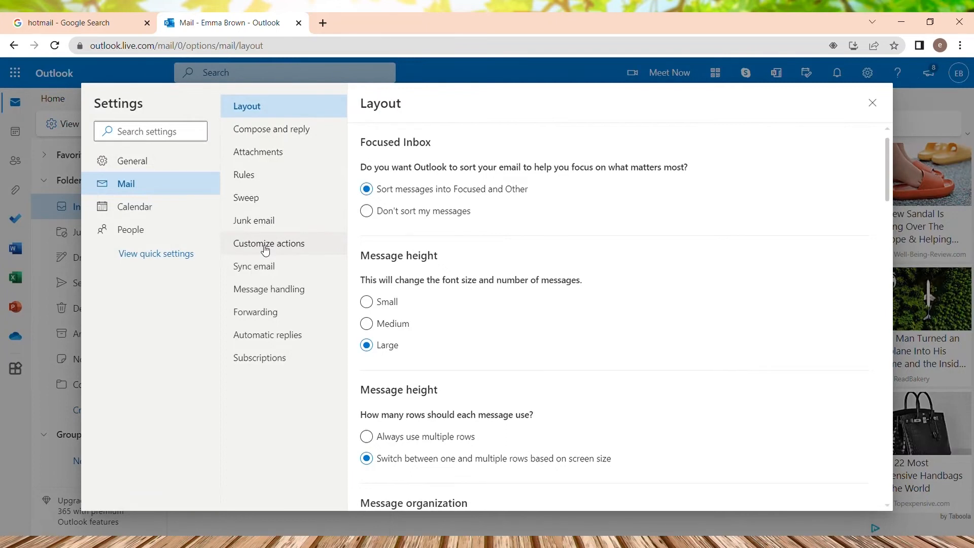
{"action": "mouse_move", "coordinate": [254, 225]}
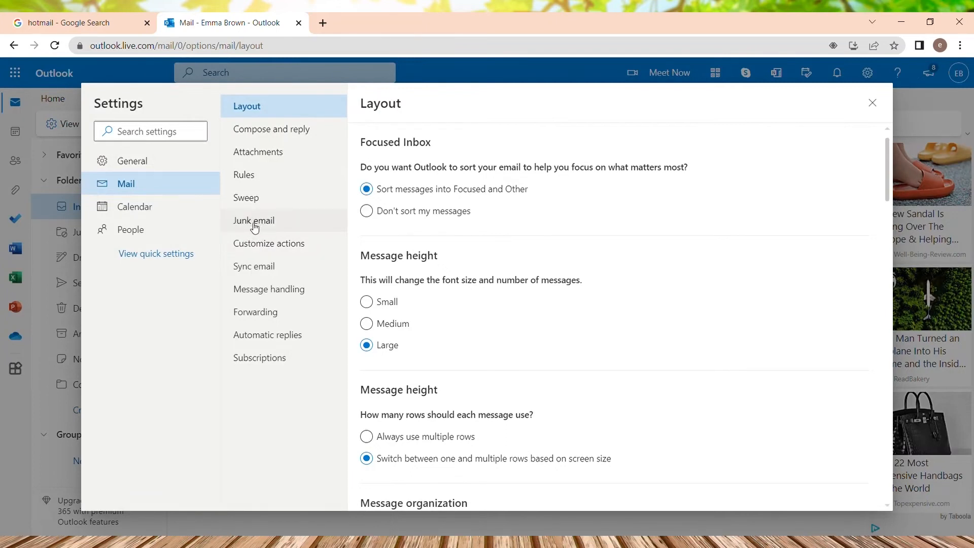
{"action": "left_click", "coordinate": [254, 220]}
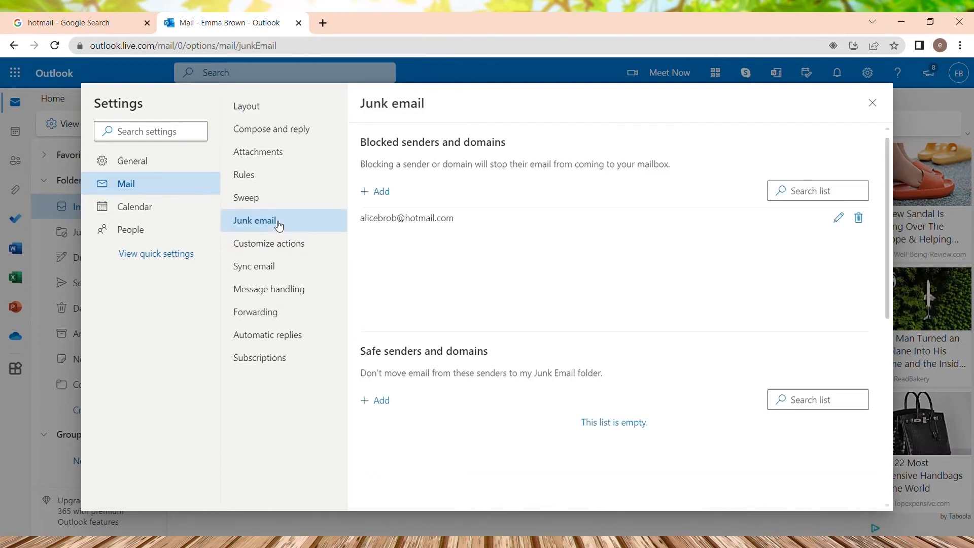
{"action": "mouse_move", "coordinate": [398, 228]}
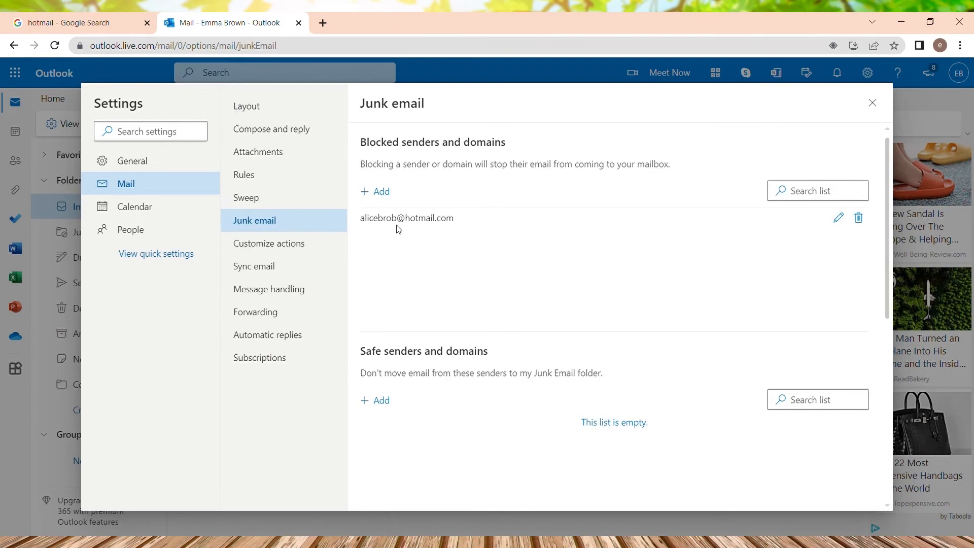
{"action": "mouse_move", "coordinate": [444, 215]}
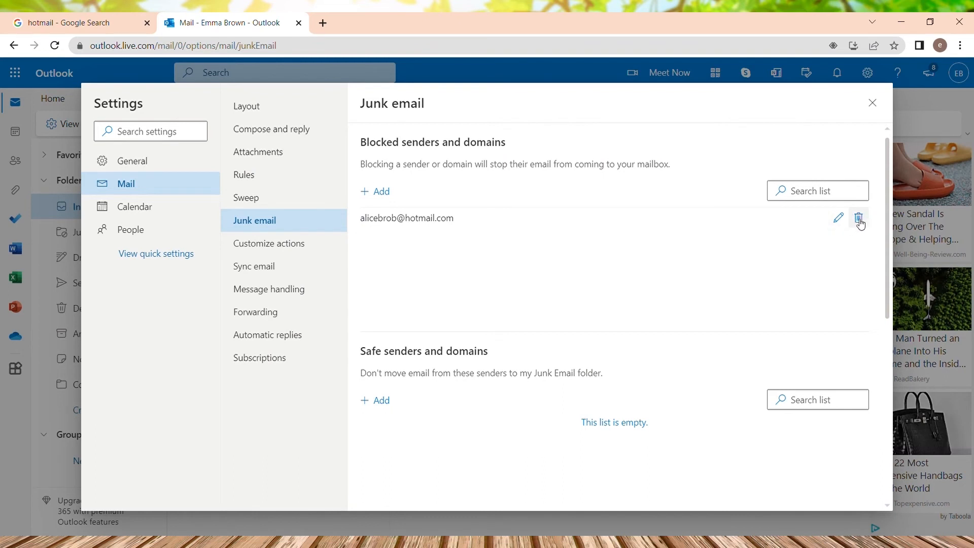
- Remove the blocked address with its trash icon and save the empty list
{"action": "left_click", "coordinate": [860, 217]}
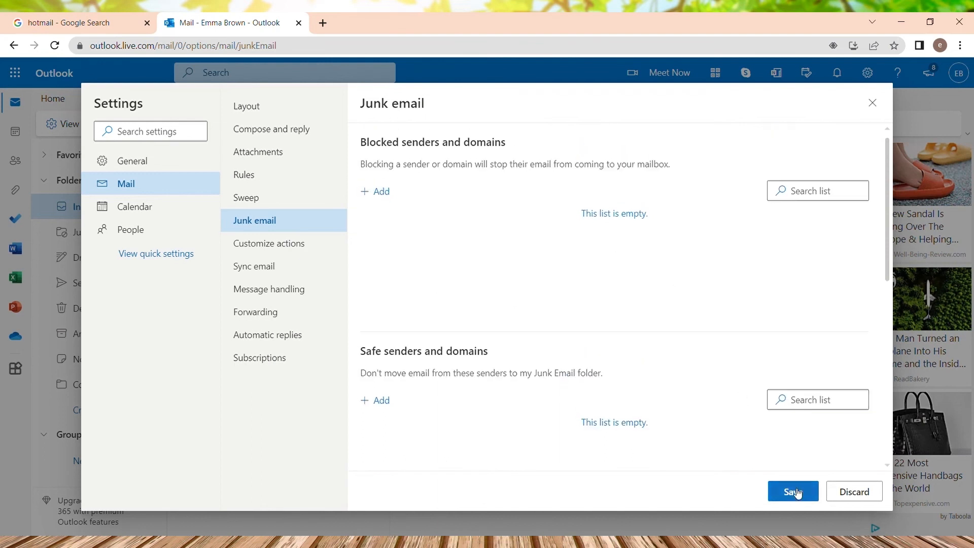
{"action": "left_click", "coordinate": [793, 491]}
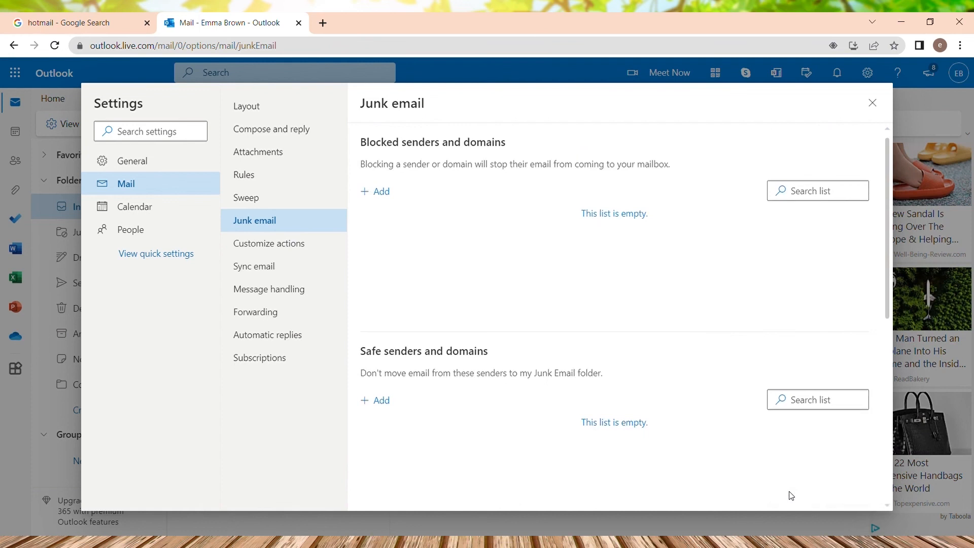